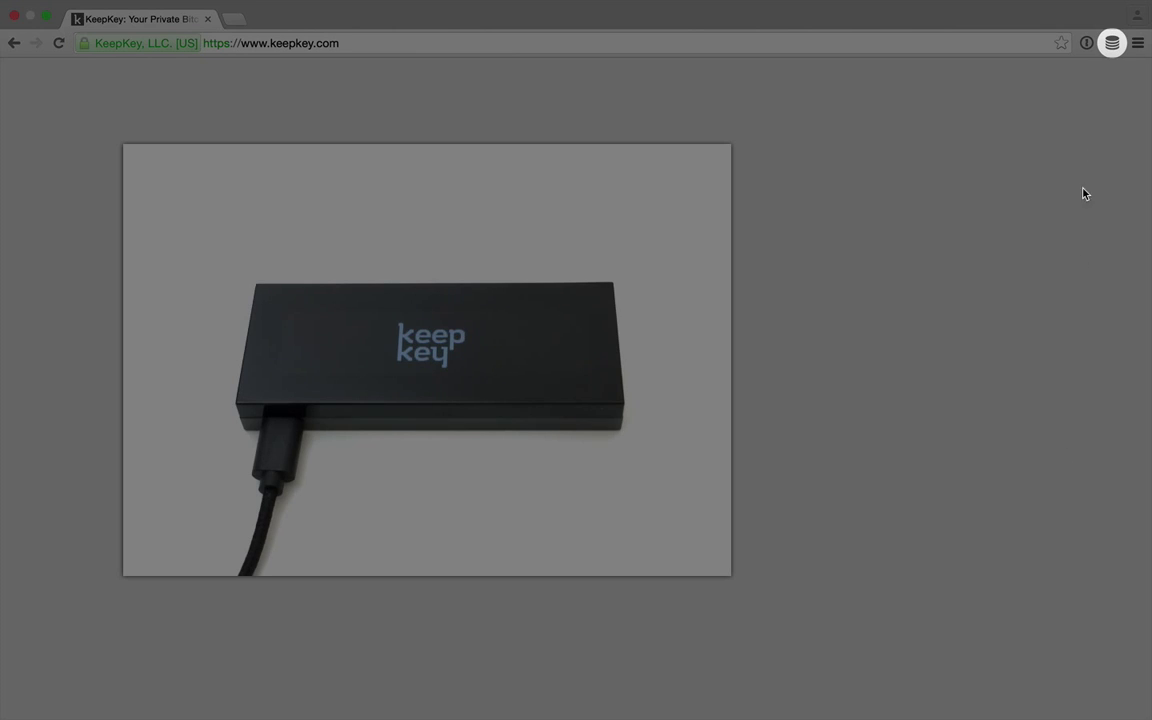
Bring up the KeepKey wallet popup from the Chrome toolbar, showing the 0.01 BTC balance.
{"action": "left_click", "coordinate": [1112, 43]}
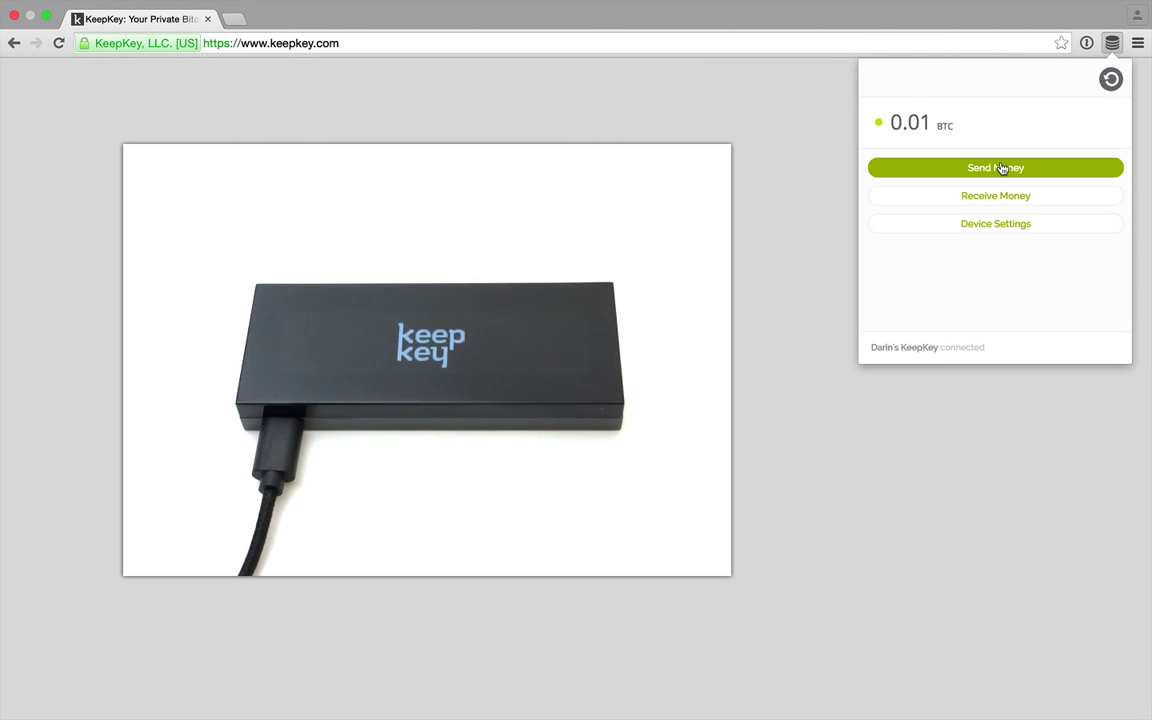
{"action": "left_click", "coordinate": [995, 167]}
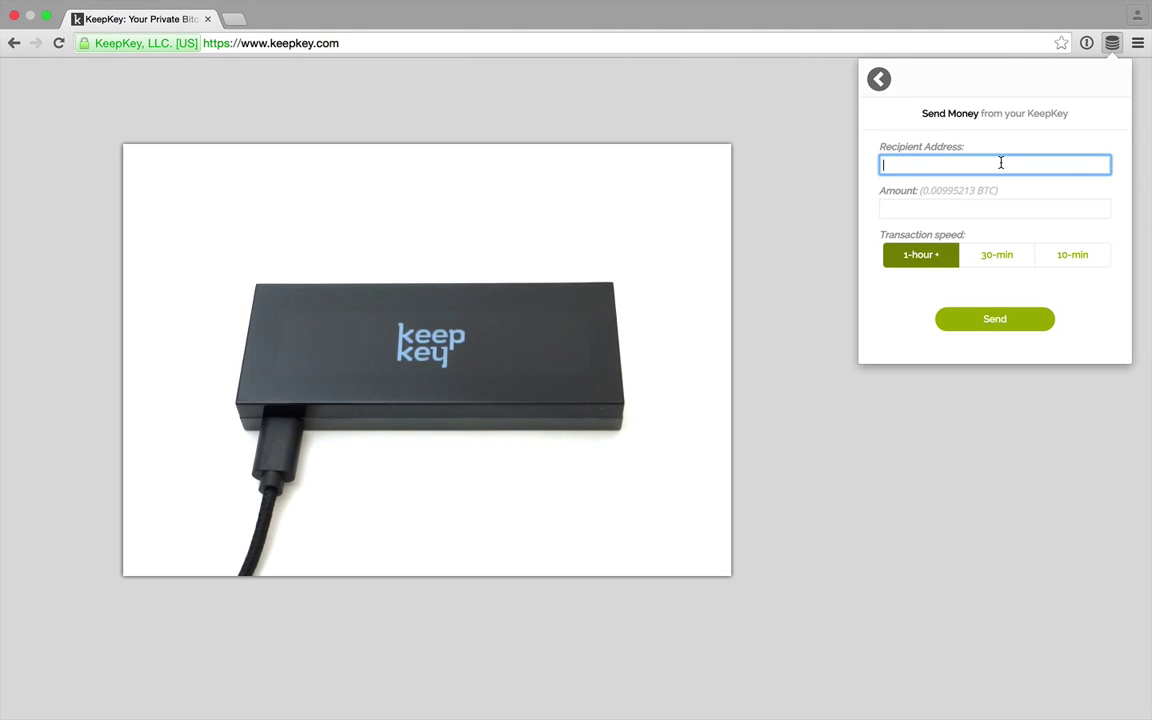
{"action": "type", "text": "19eCknUCe5gG4KXSJabjVYzgQjtFrKWyYb"}
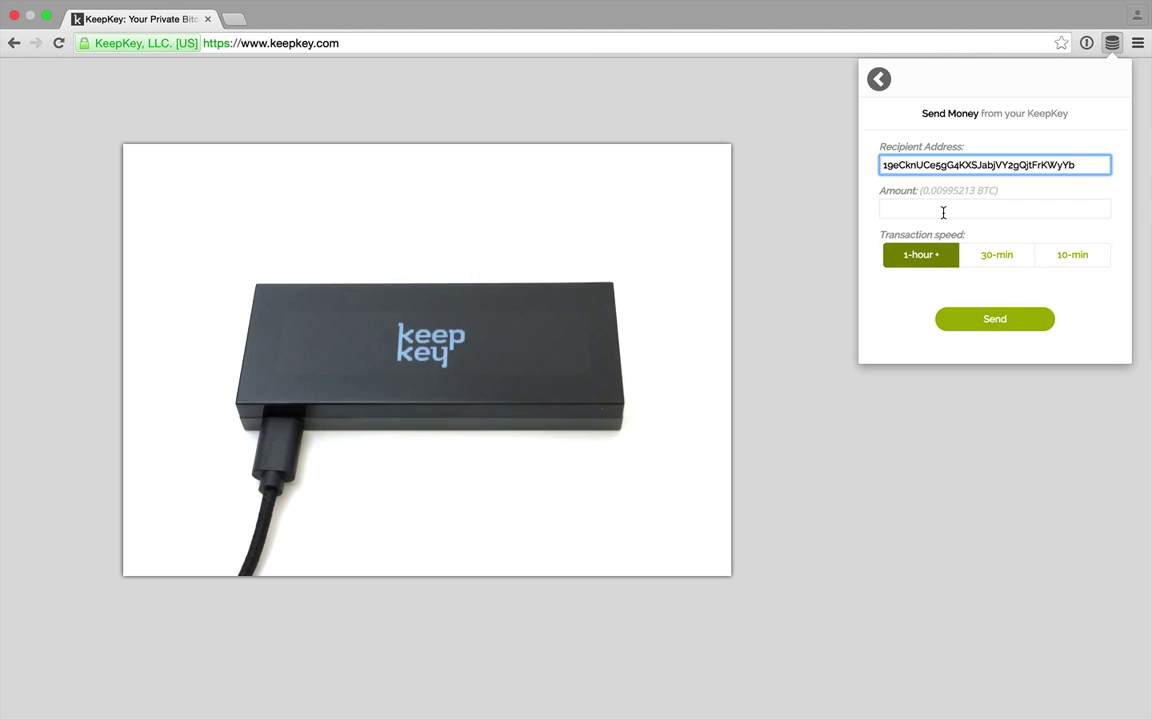
{"action": "type", "text": ".008"}
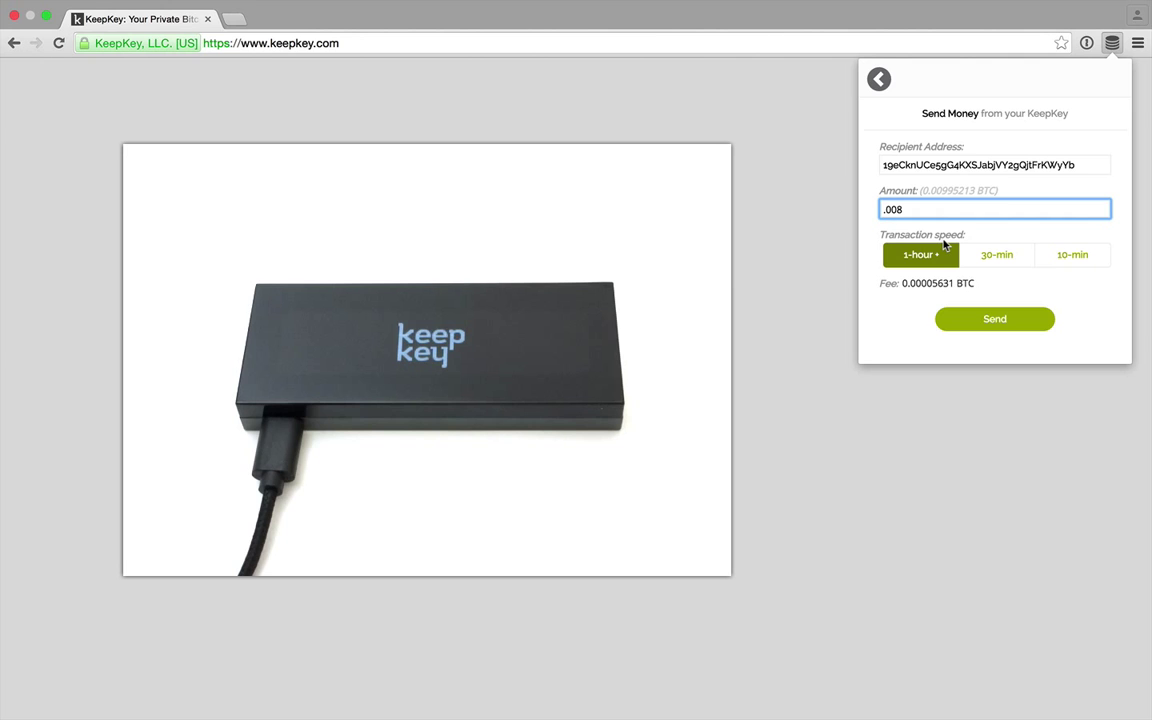
{"action": "mouse_move", "coordinate": [960, 248]}
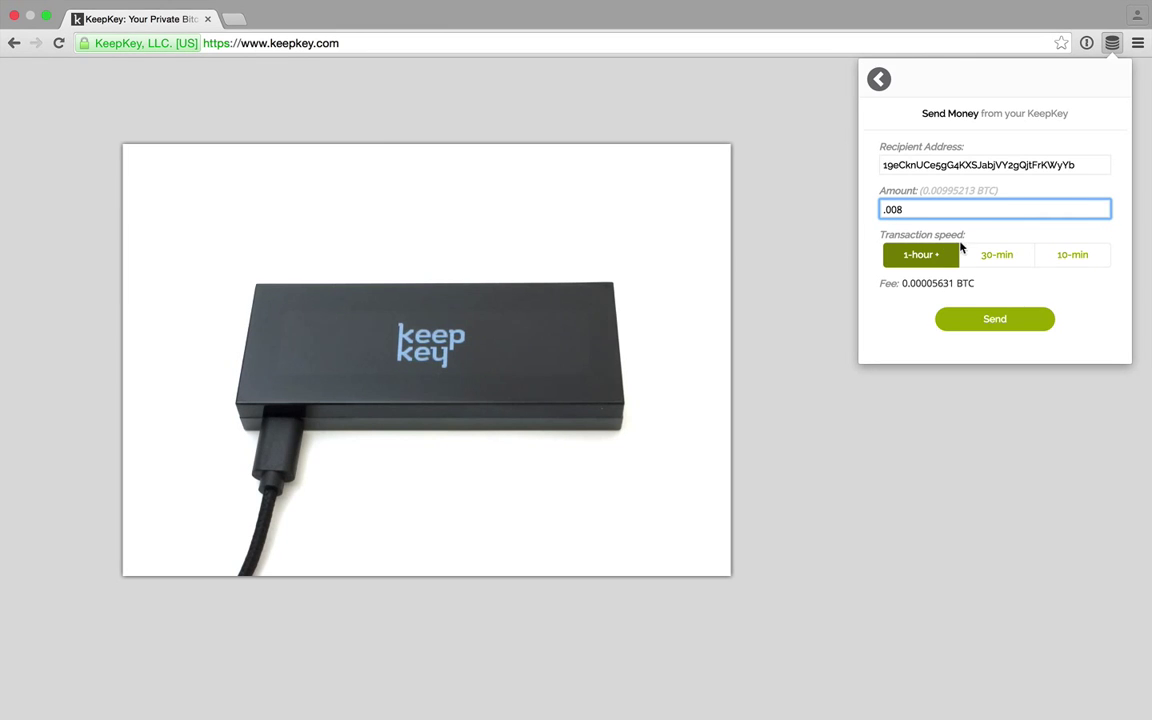
{"action": "left_click", "coordinate": [996, 254]}
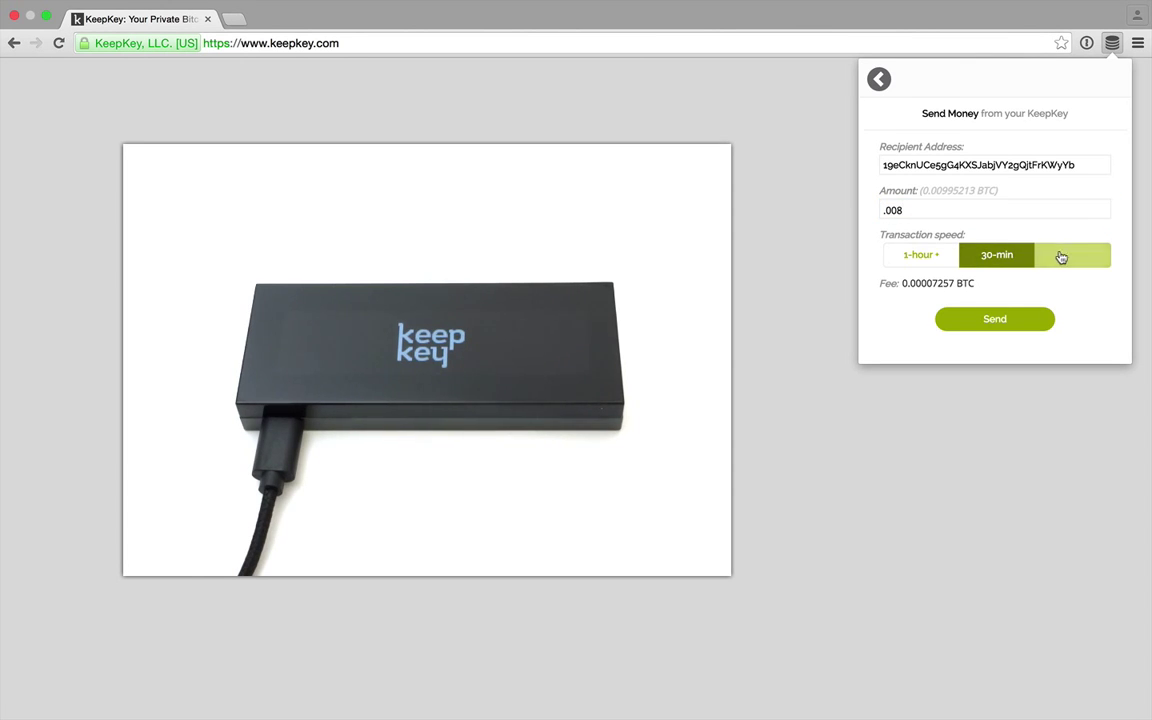
{"action": "left_click", "coordinate": [996, 254]}
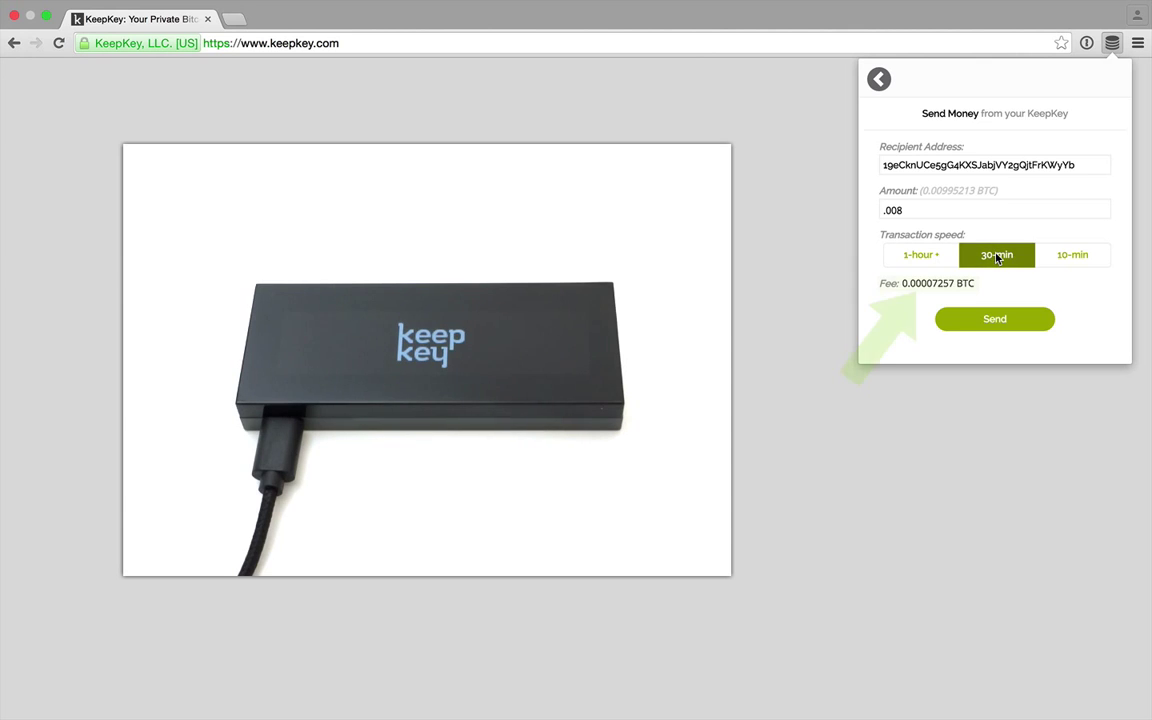
{"action": "left_click", "coordinate": [919, 254]}
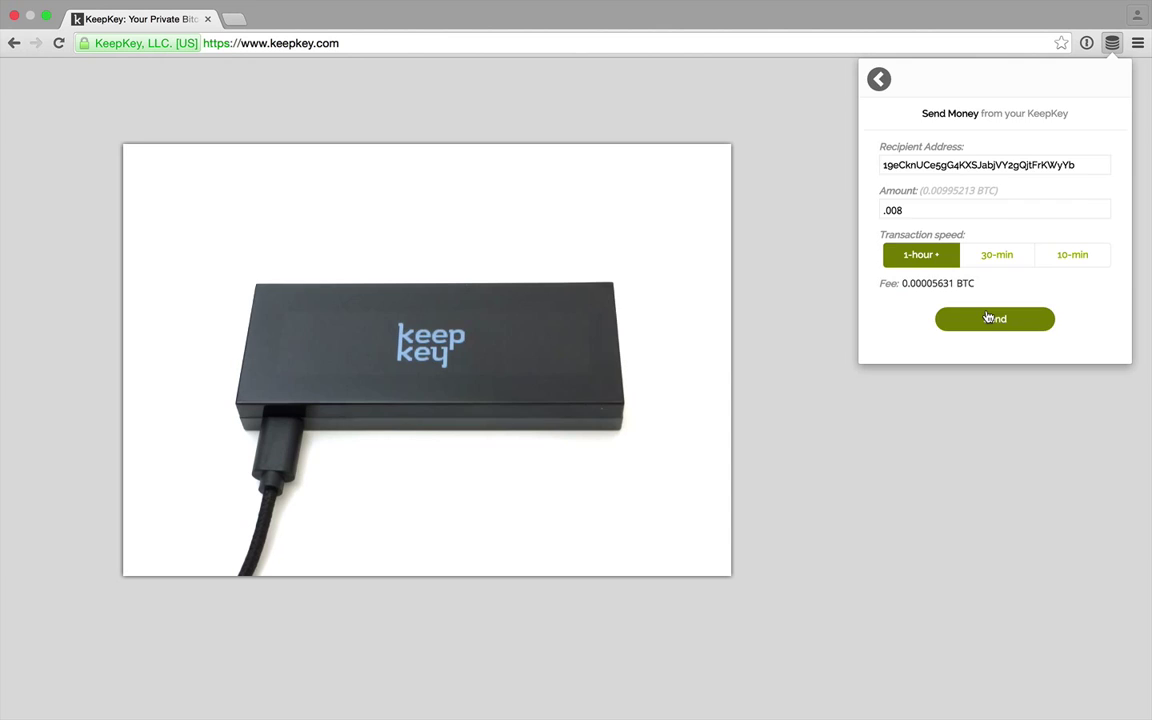
Submit the transaction and enter the device PIN so the KeepKey begins signing.
{"action": "left_click", "coordinate": [994, 318]}
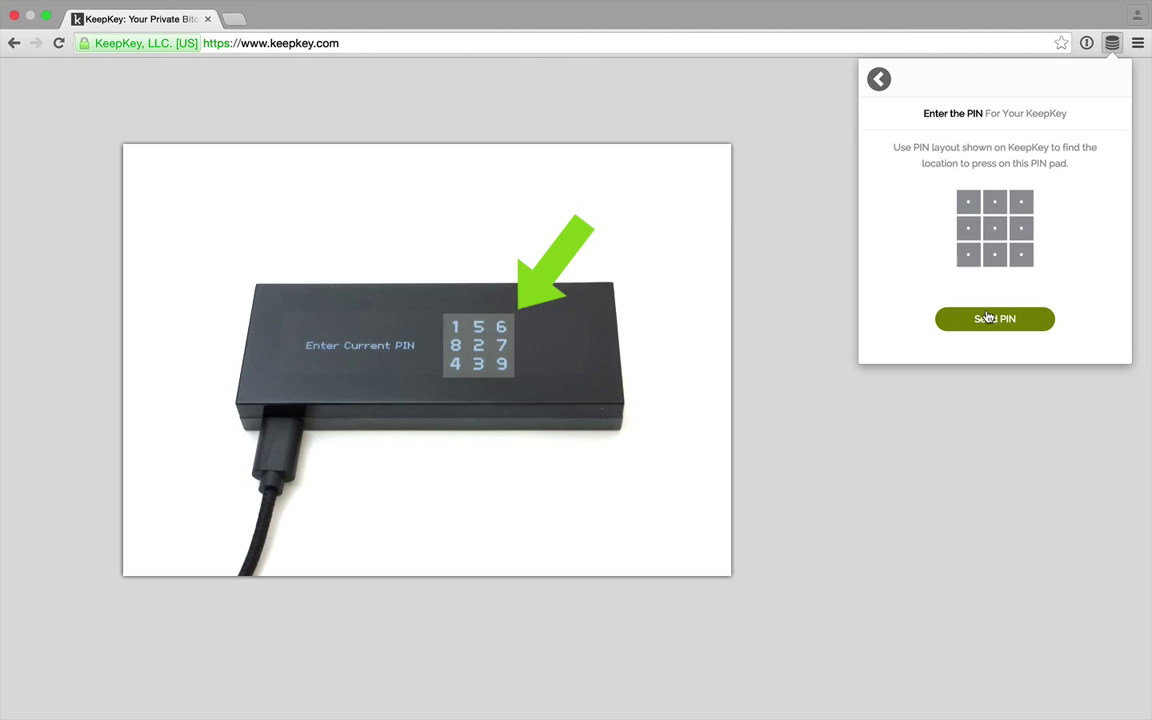
{"action": "left_click", "coordinate": [968, 228]}
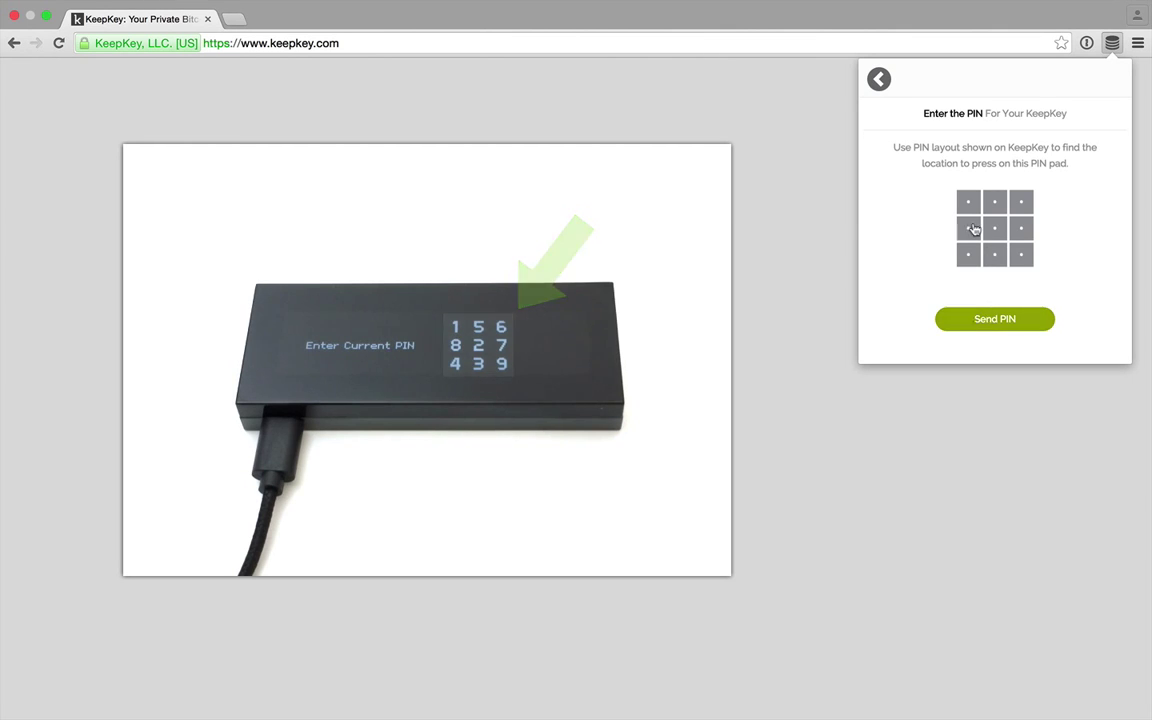
{"action": "left_click", "coordinate": [968, 201]}
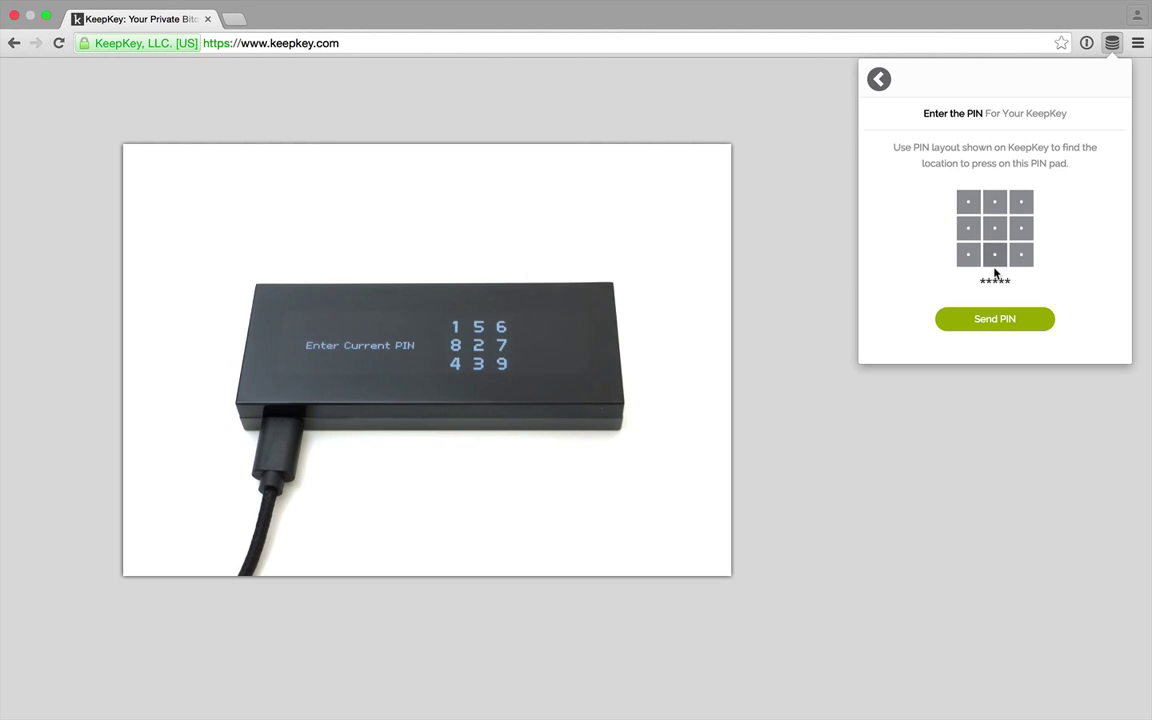
{"action": "left_click", "coordinate": [994, 318]}
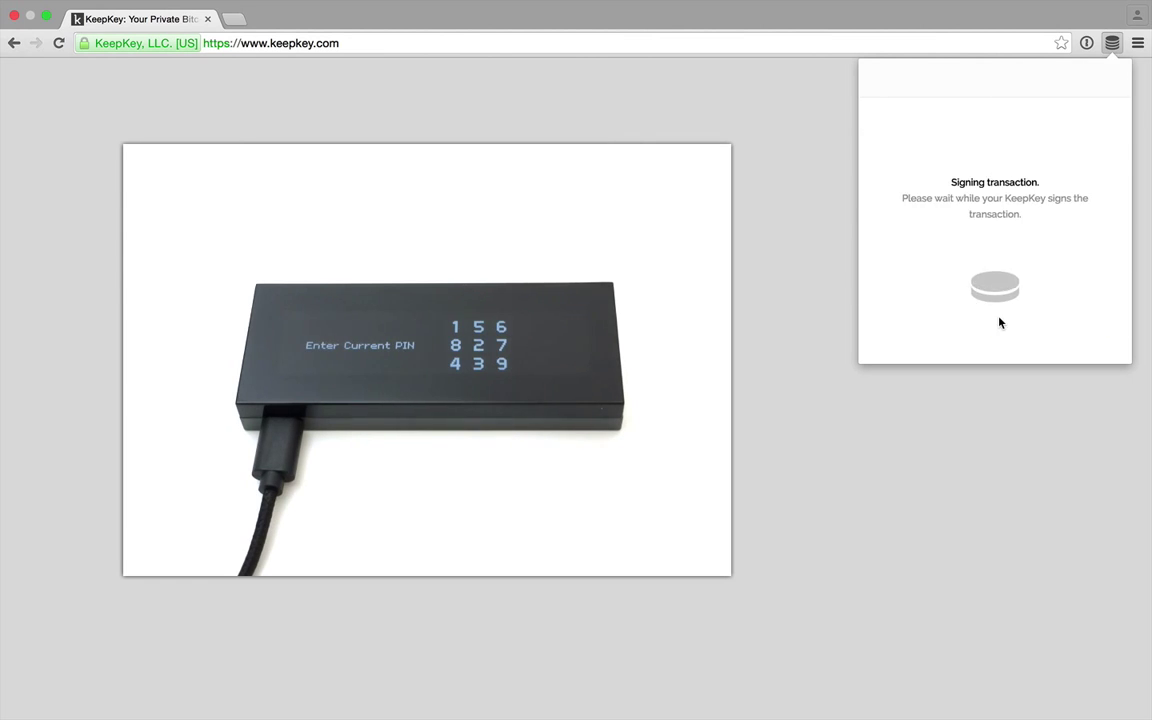